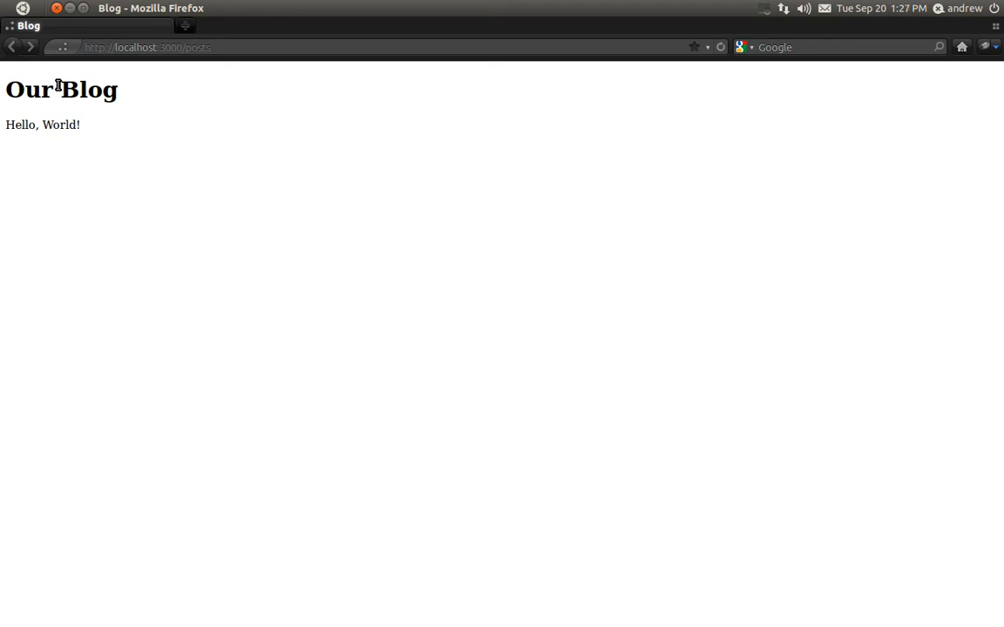
mouse_move(63, 129)
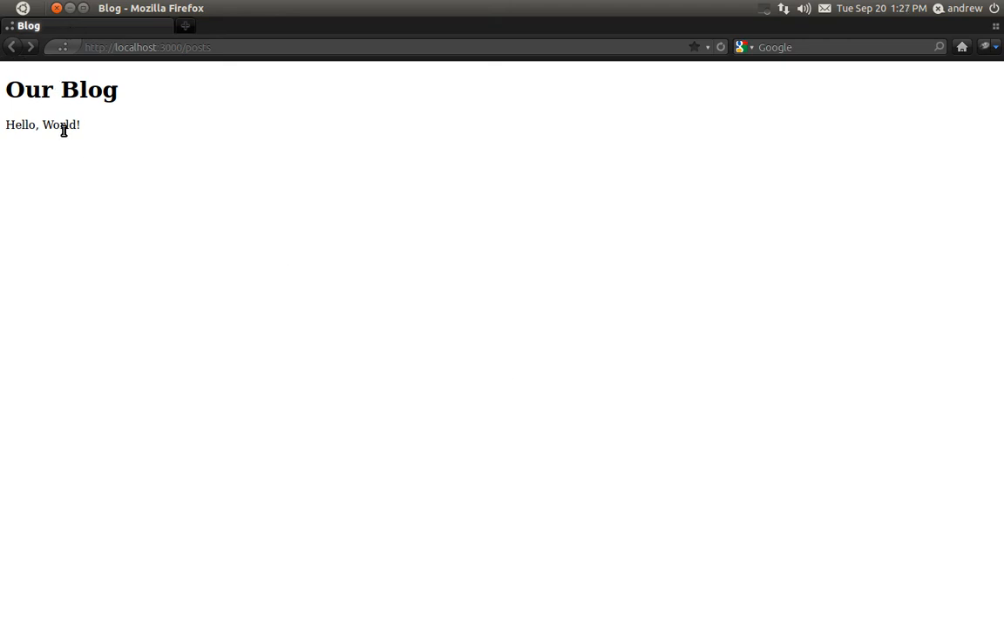
mouse_move(82, 203)
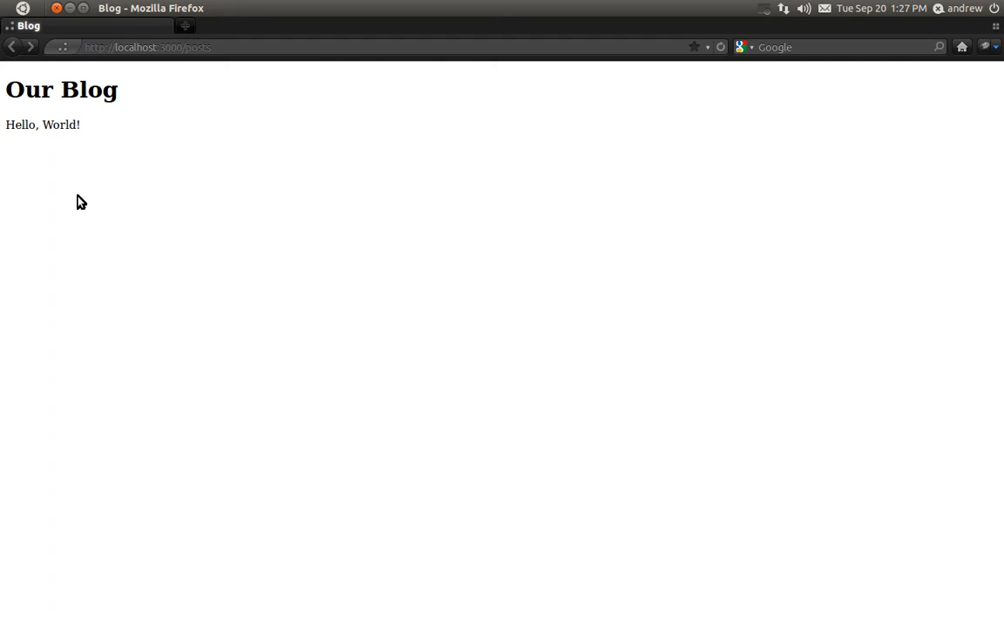
mouse_move(72, 137)
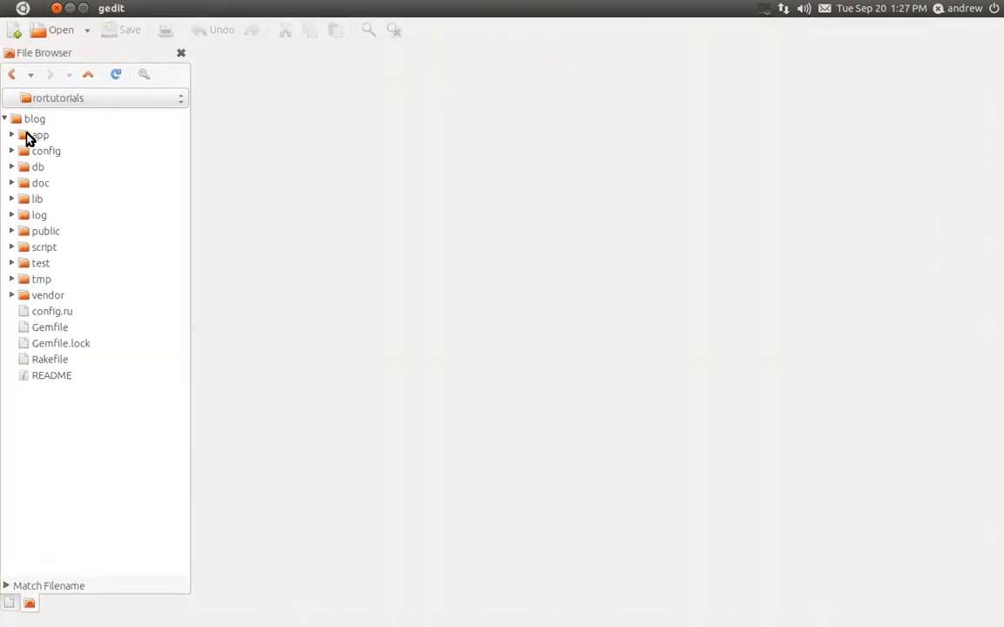
Step: Open posts_controller.rb from the app > controllers folder in the file browser
click(13, 134)
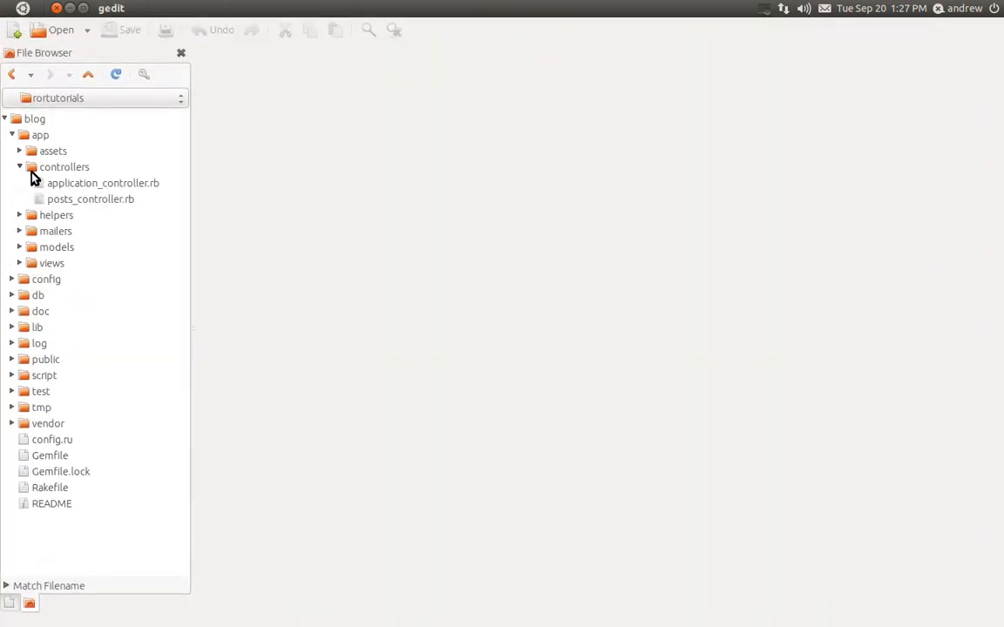
double_click(91, 199)
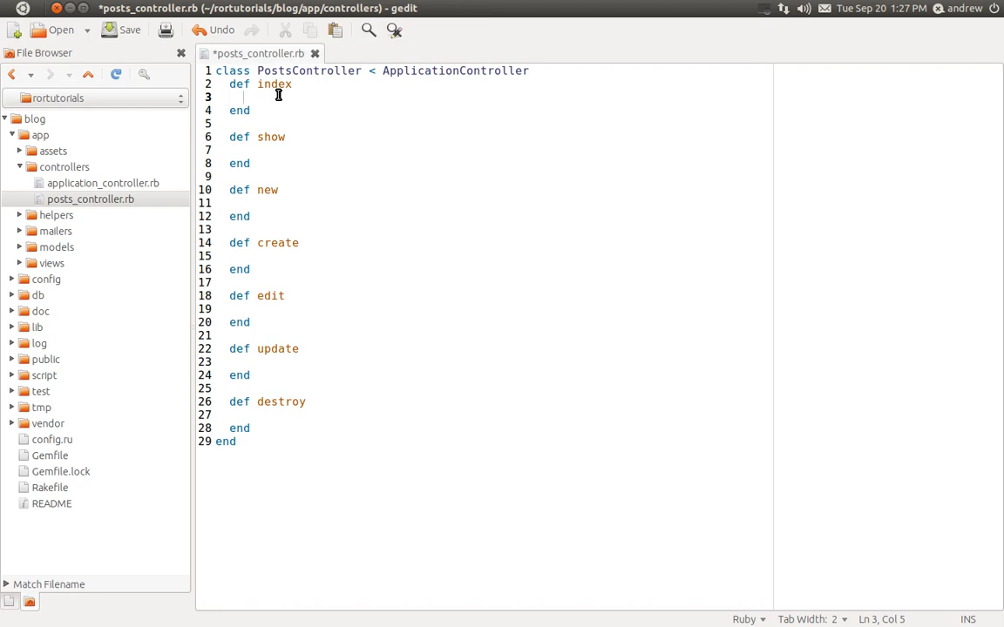
text(@post)
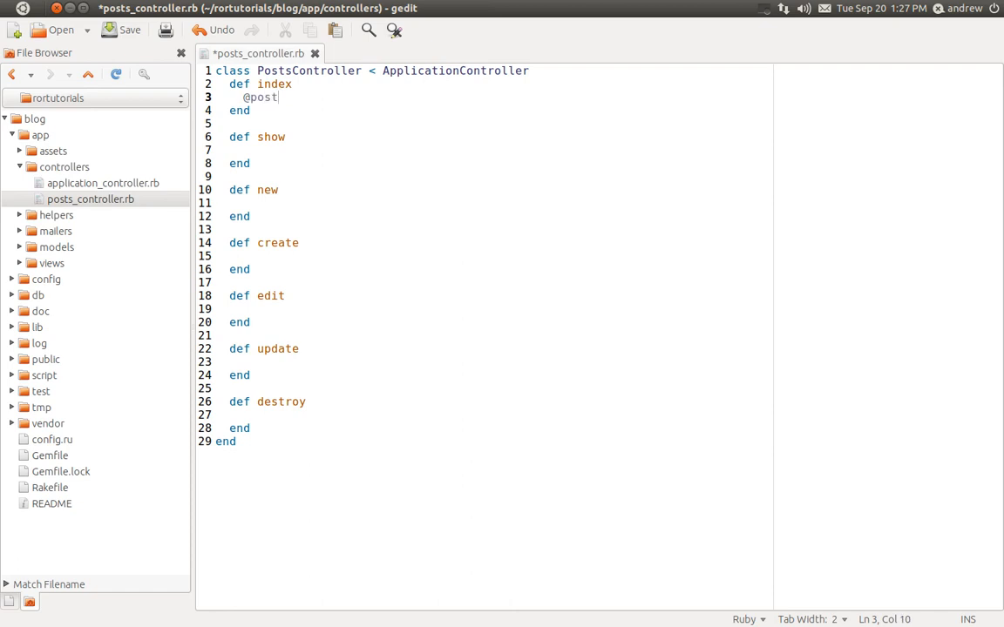
text(s =)
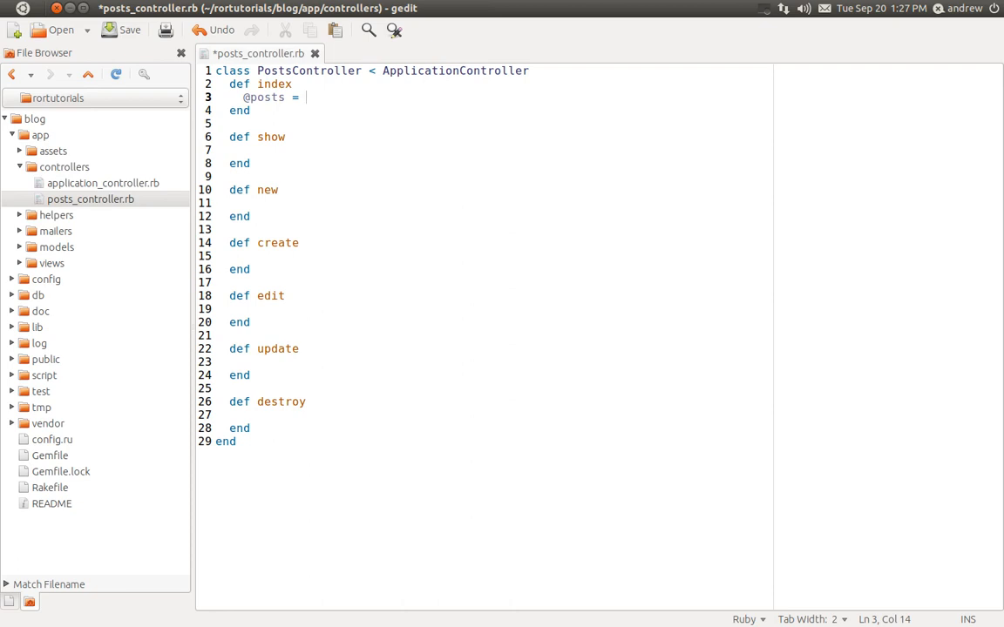
text(Post.)
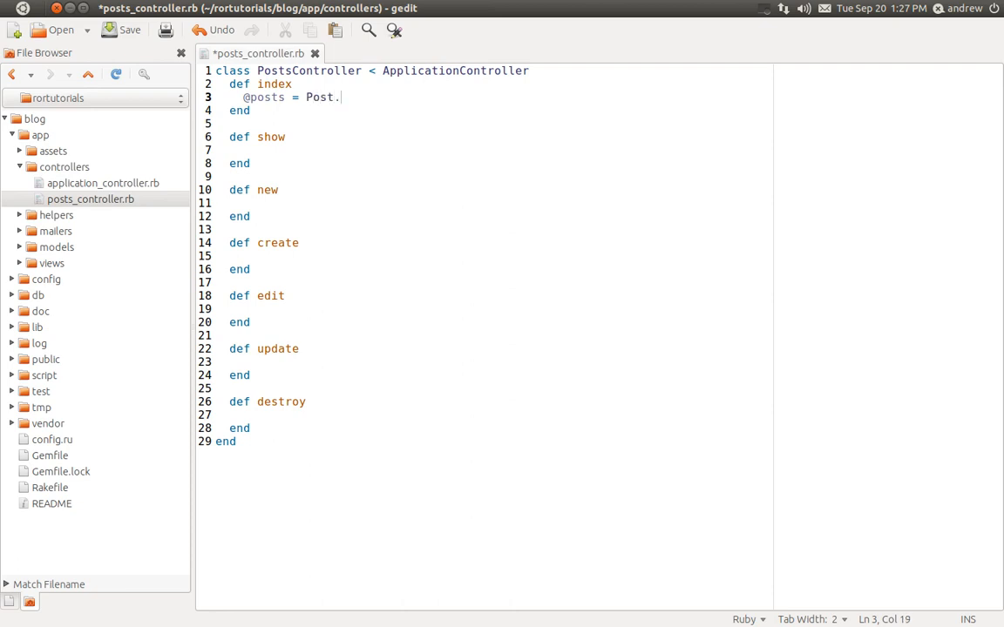
text(all)
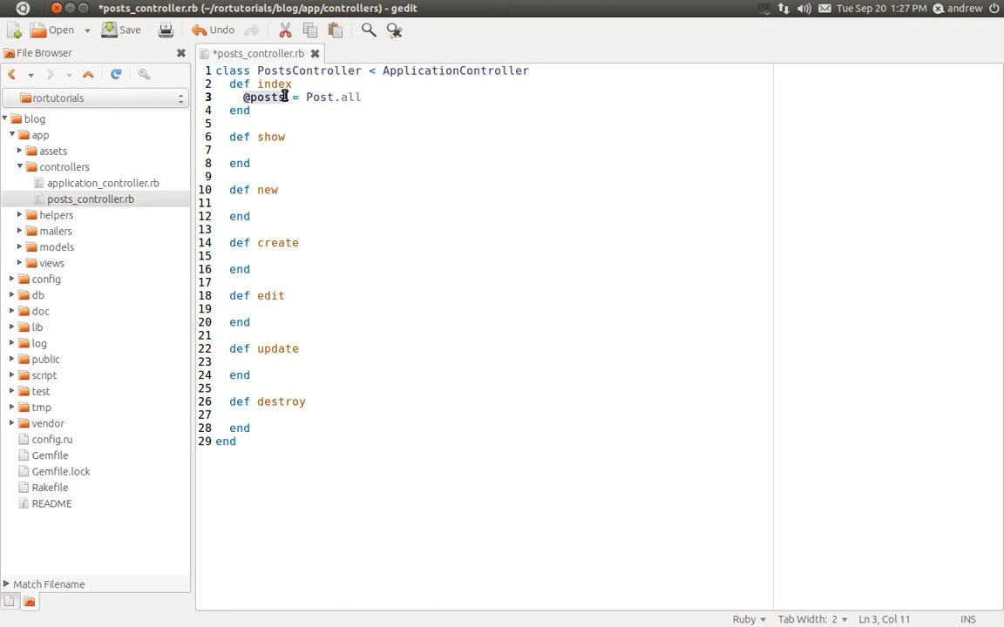
click(122, 29)
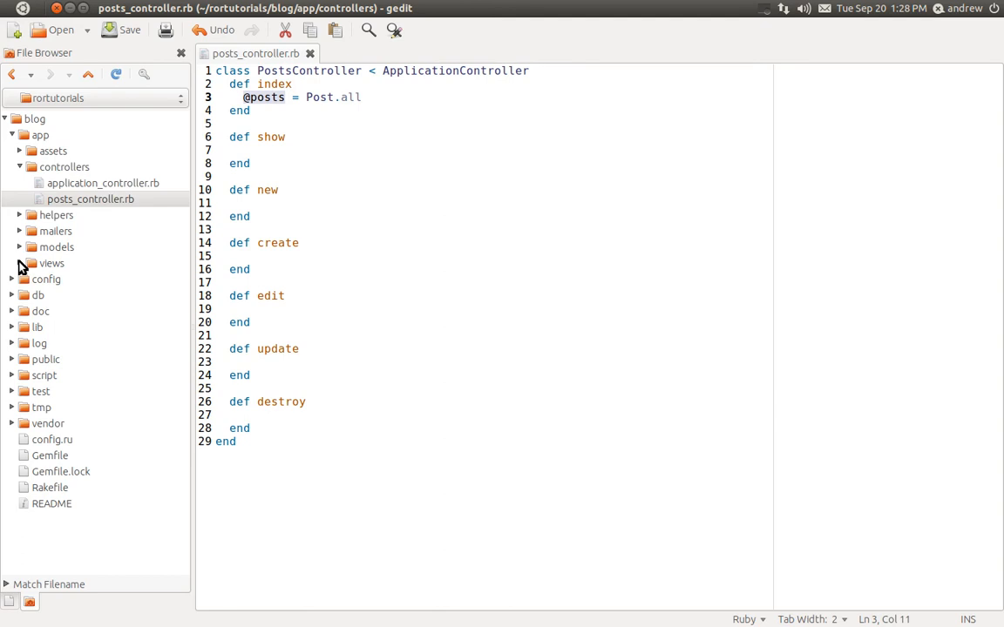
click(52, 263)
text(<h1>Our Blog</h1>)
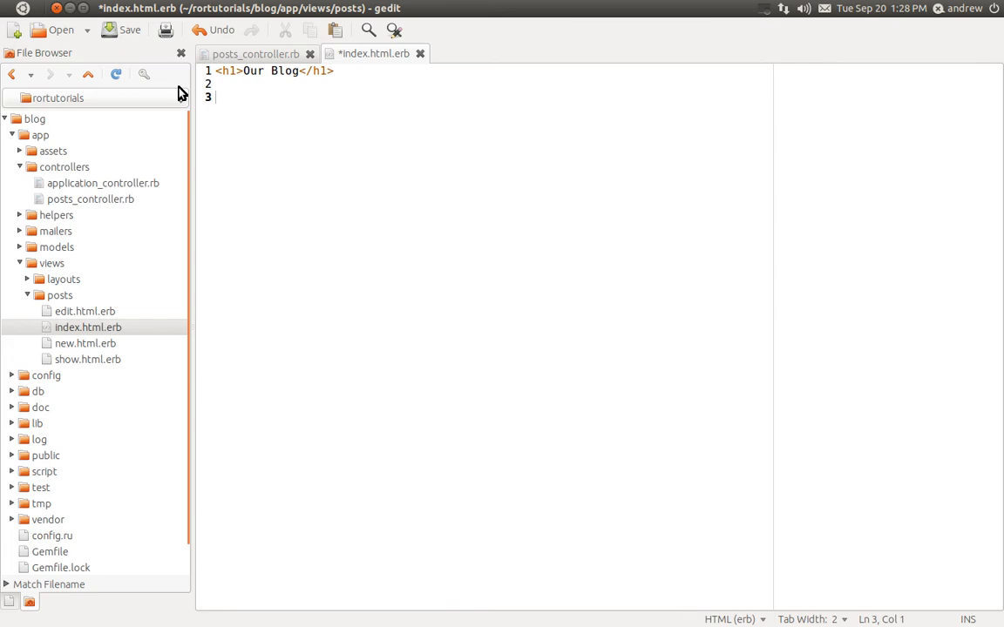
text(<)
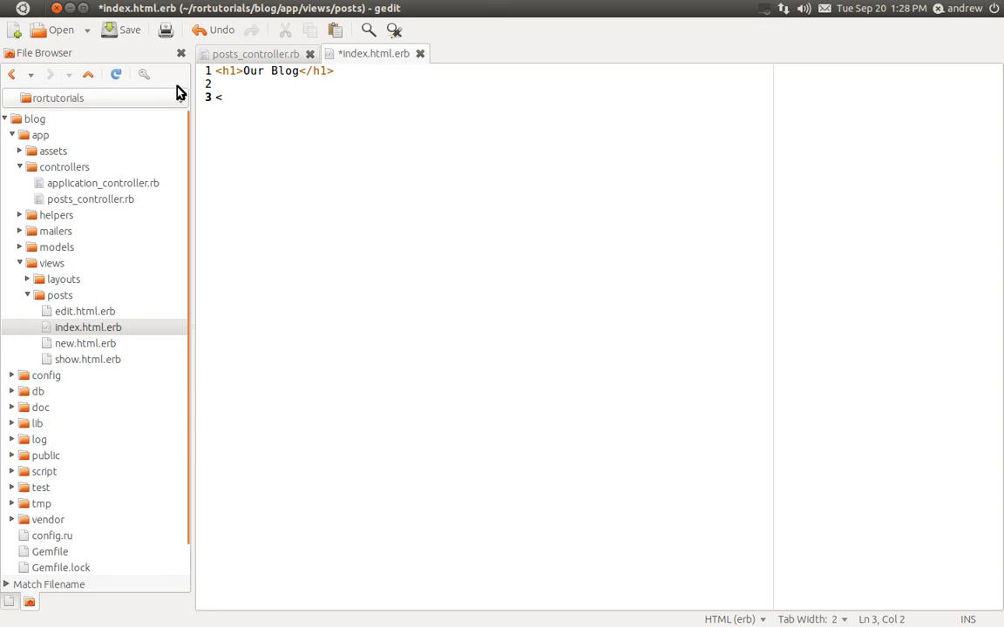
text(% a)
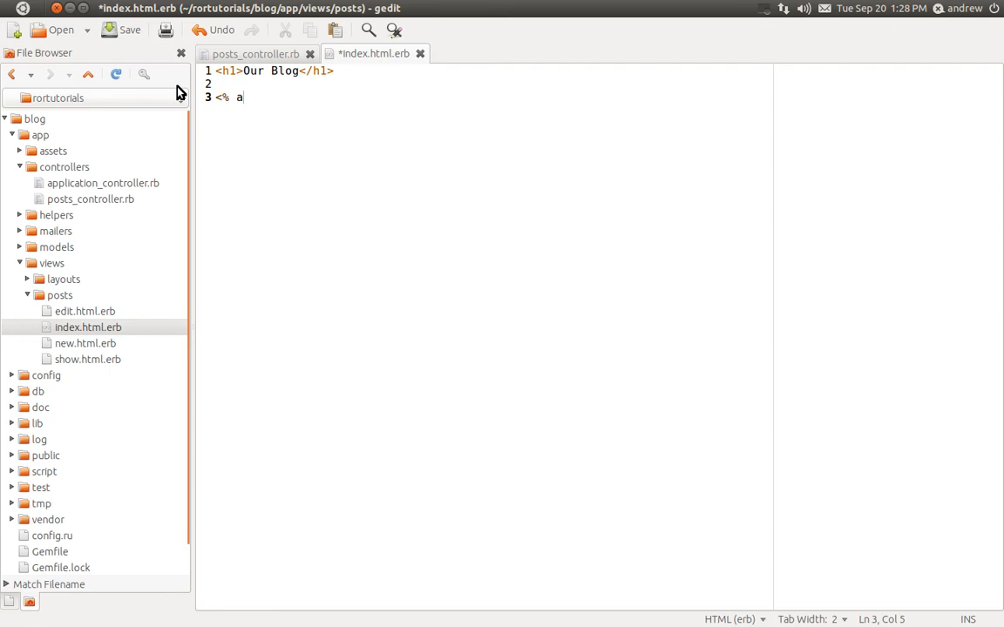
text(%>)
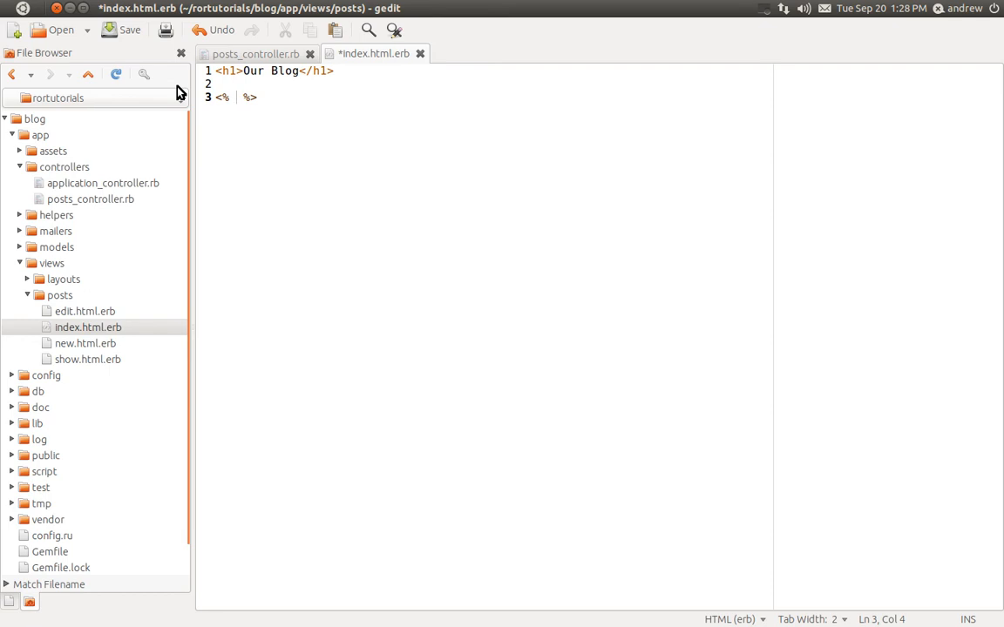
text(@post)
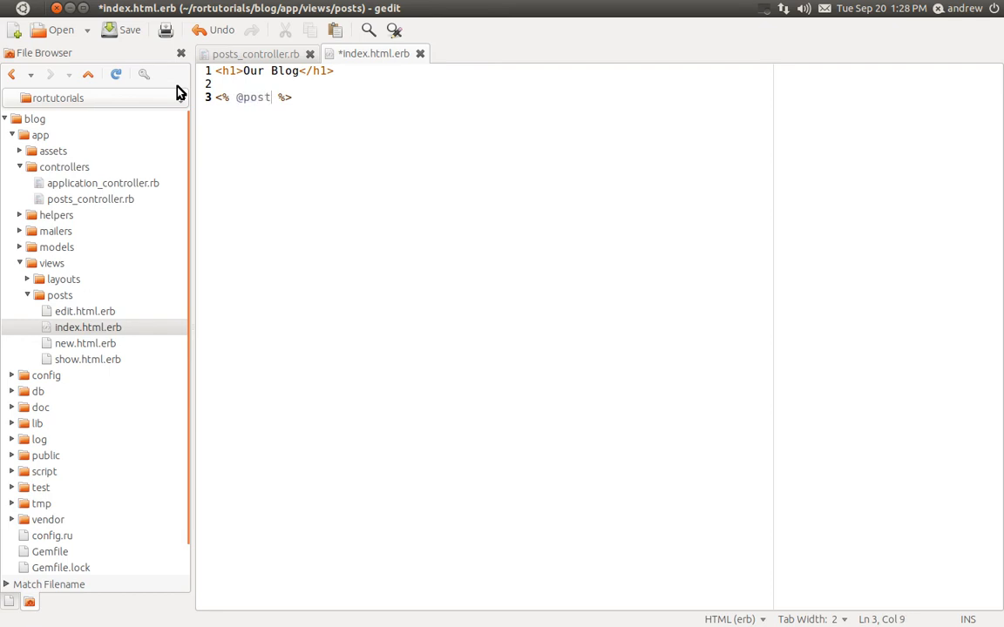
text(s)
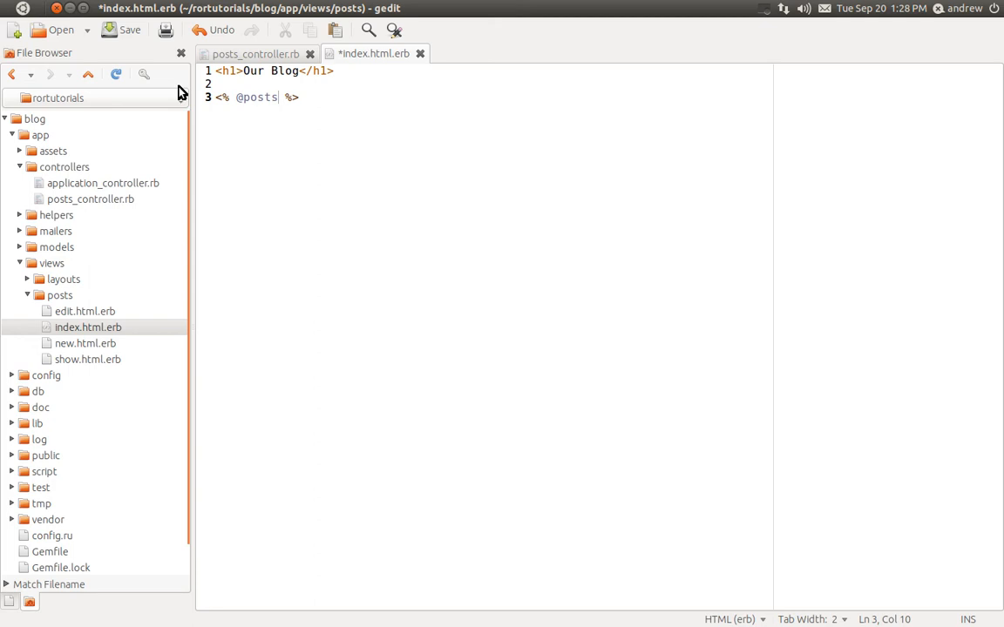
text(.each do |post|)
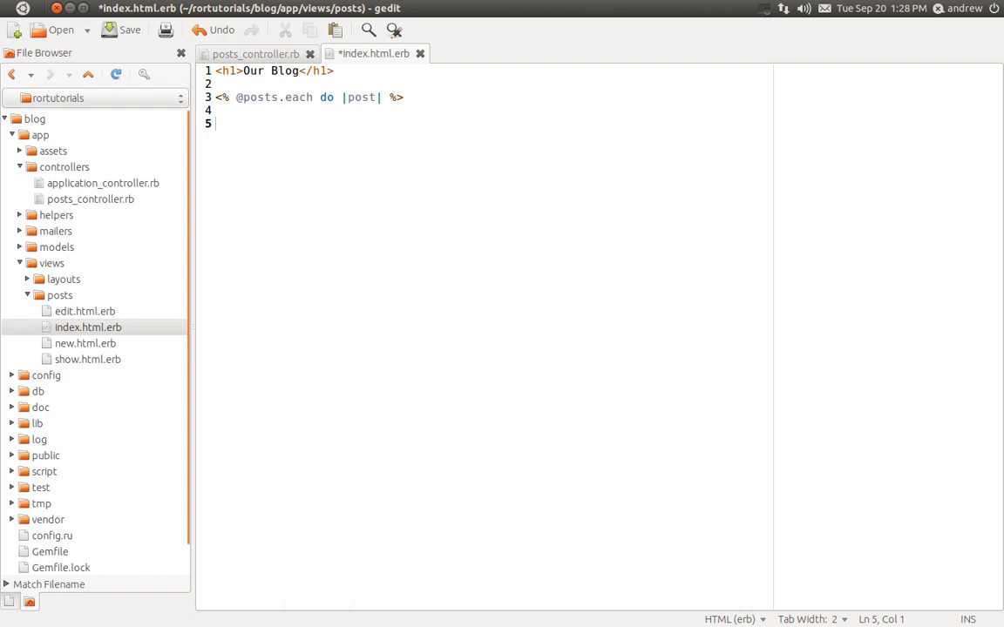
text(<%)
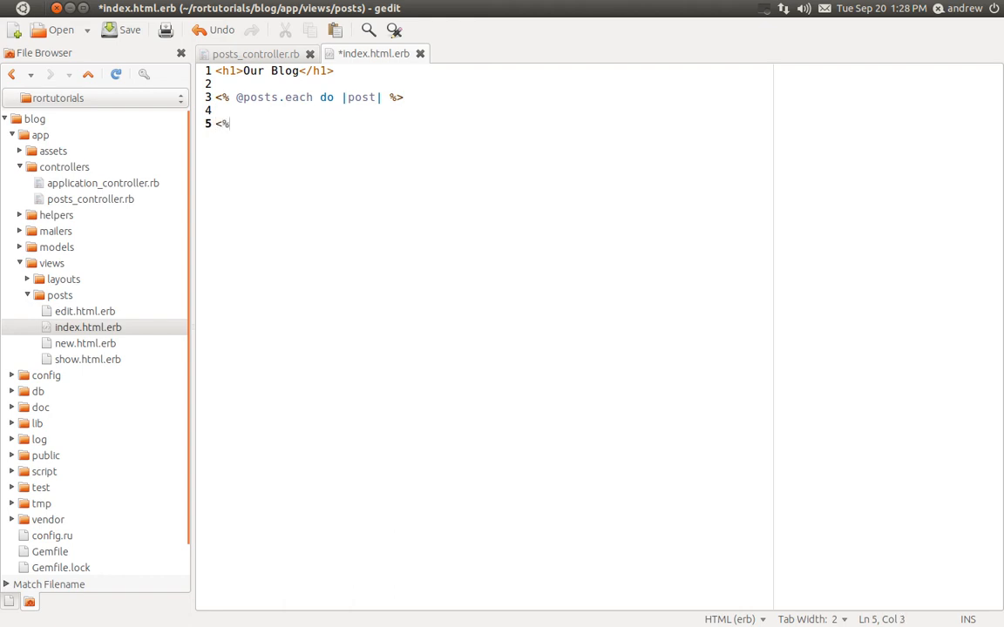
text(end %>)
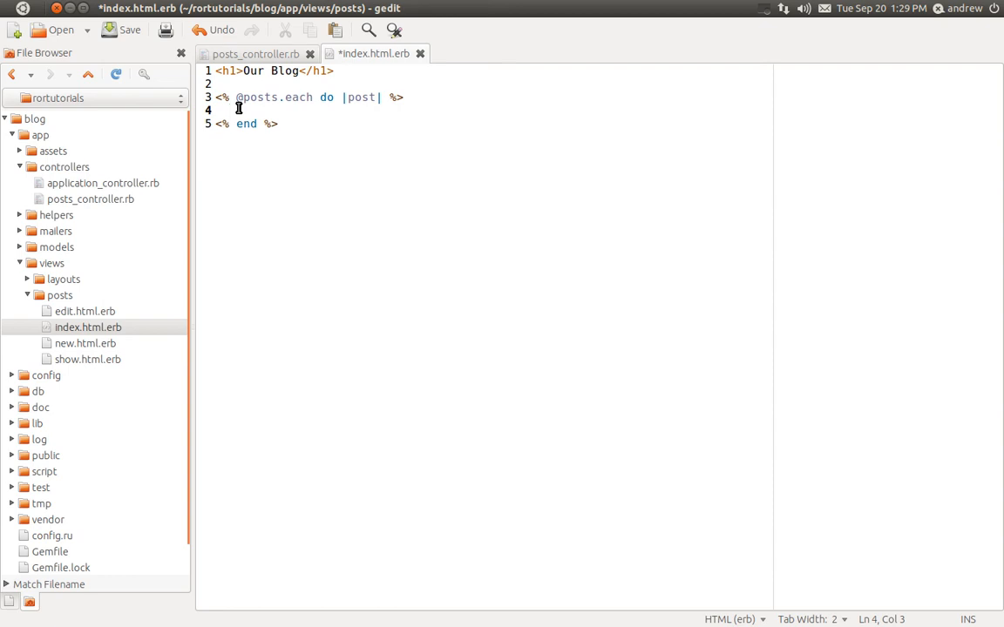
Step: Output each post's title inside an h2 with <%= post.title %>, fixing the output tag
text(<tag></tag>)
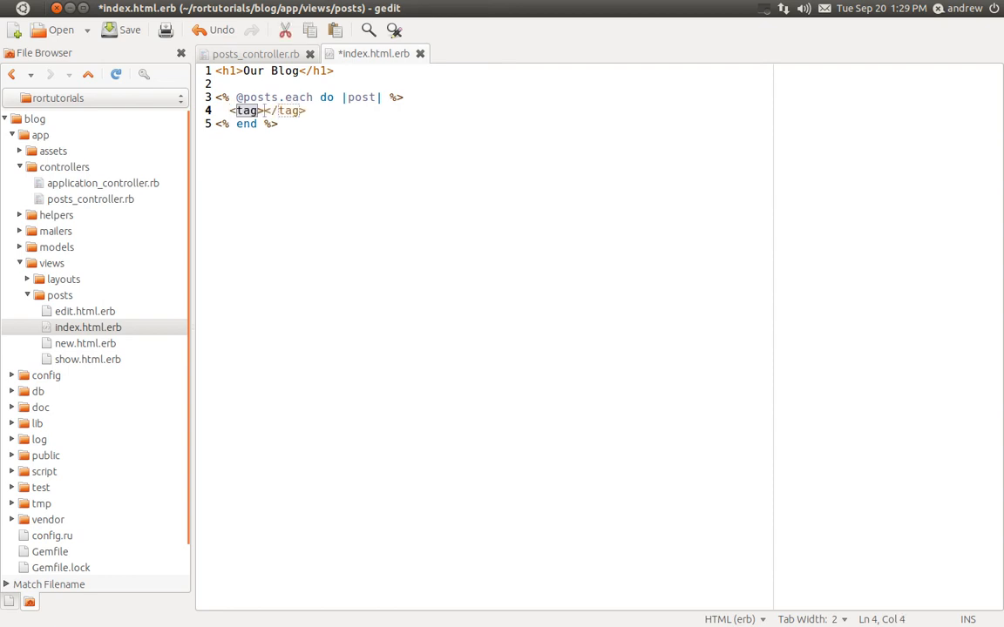
text(h2></h2>)
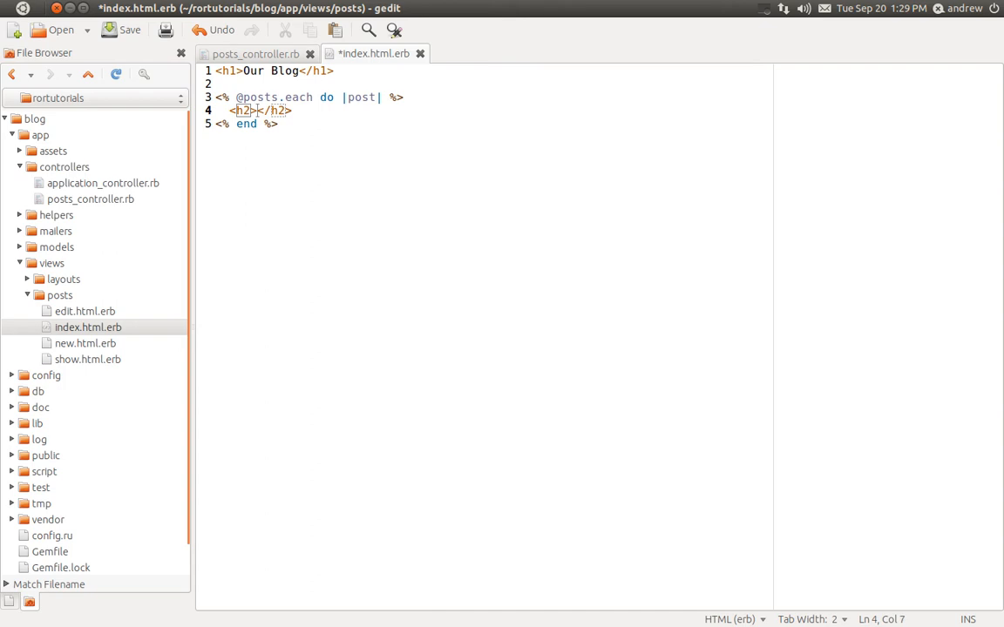
text(<%<)
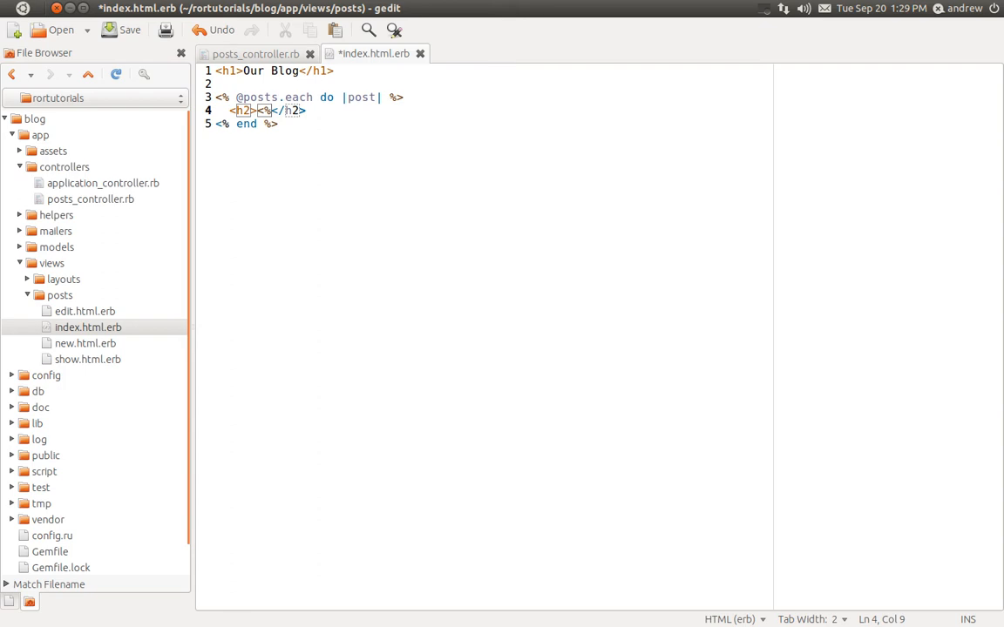
text(=)
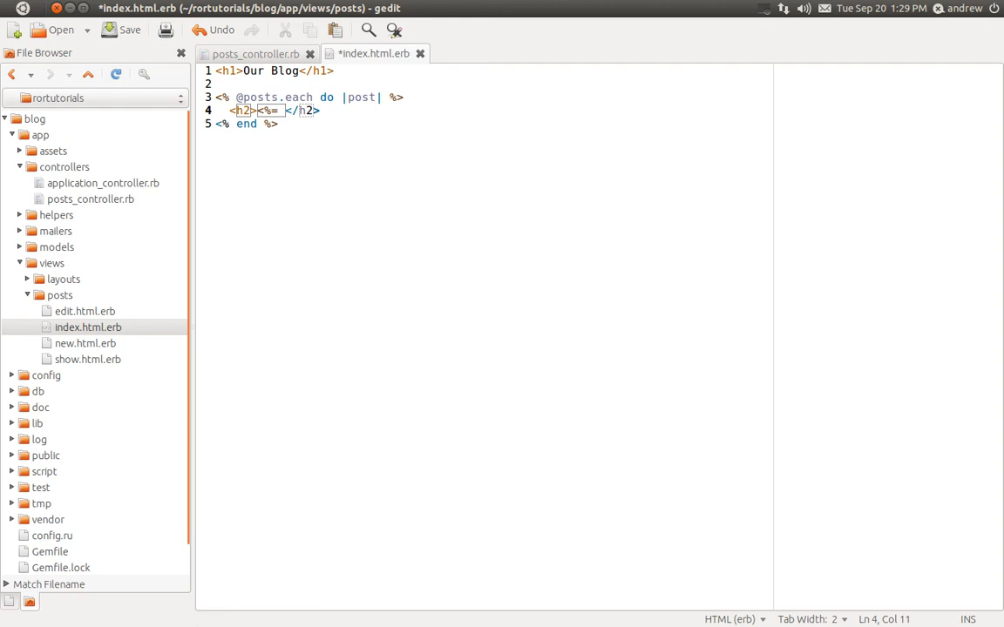
text(conte)
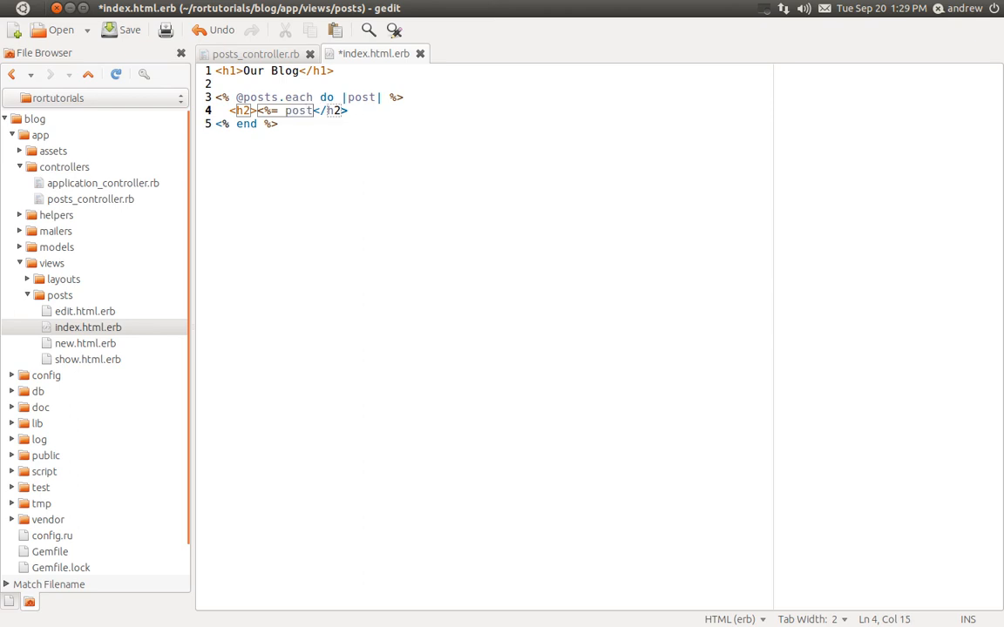
text(.title %>)
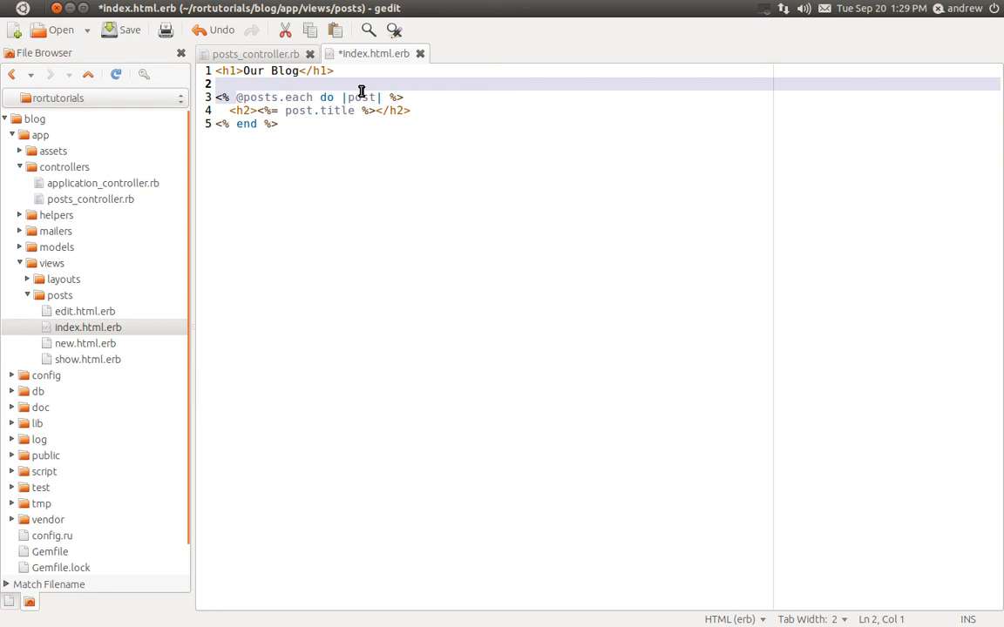
click(380, 97)
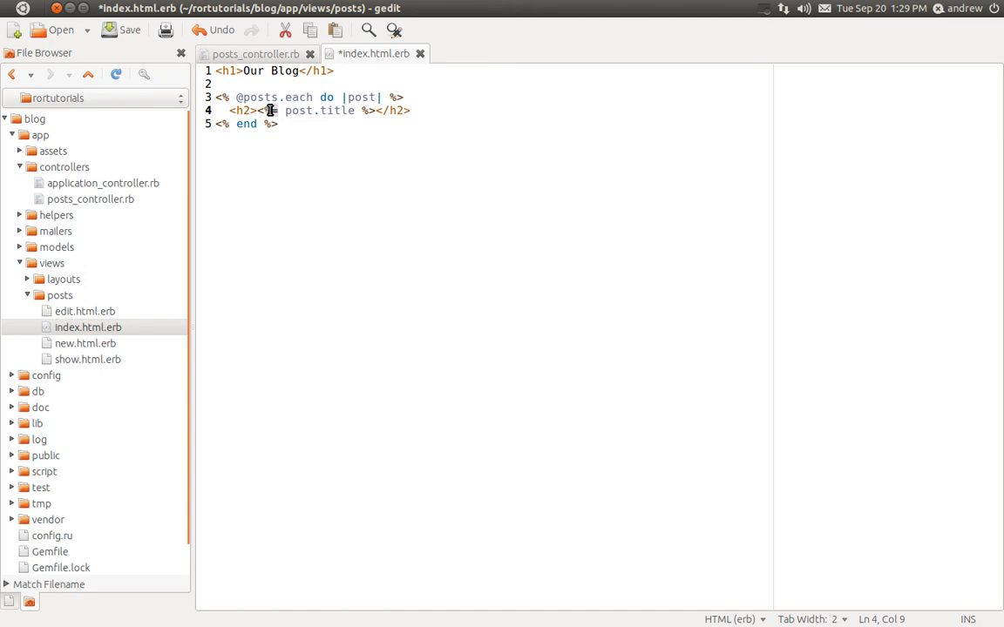
text(=)
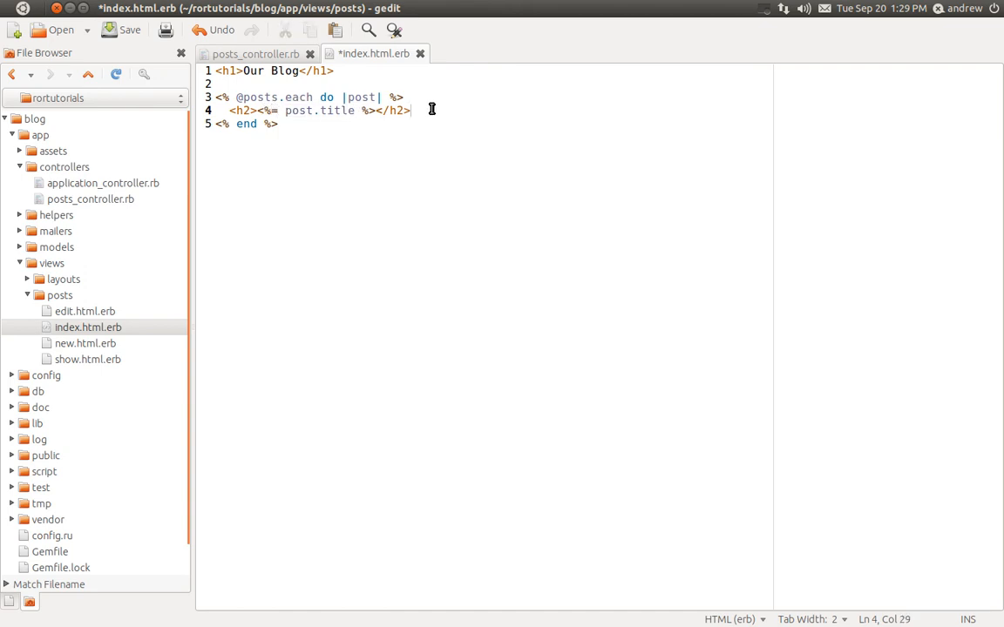
Step: Add a <p> with <%= post.content %> and an <hr /> rule, then save the view
text(<p></p>)
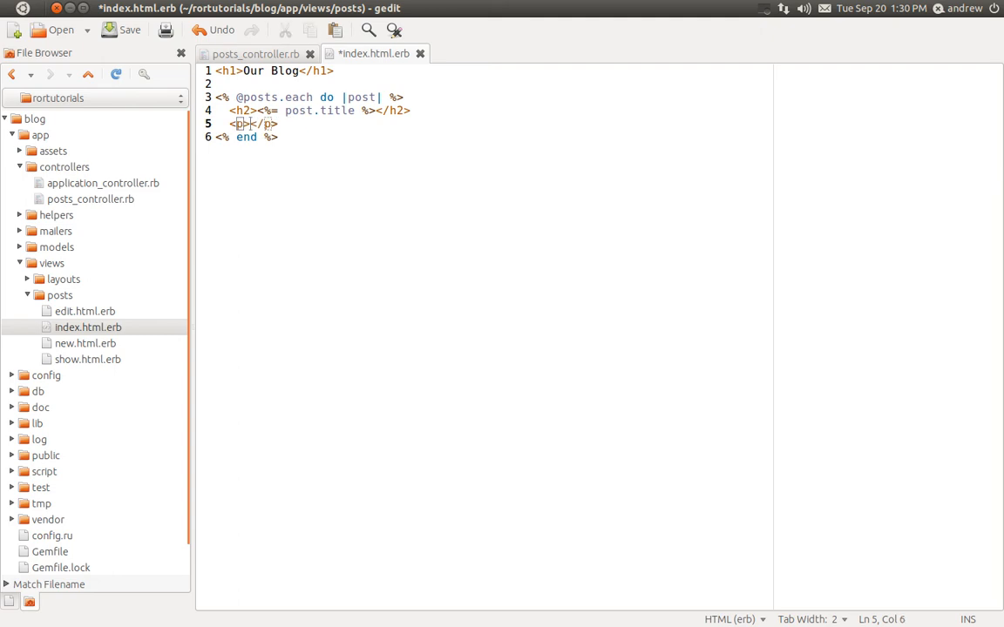
text(<%<)
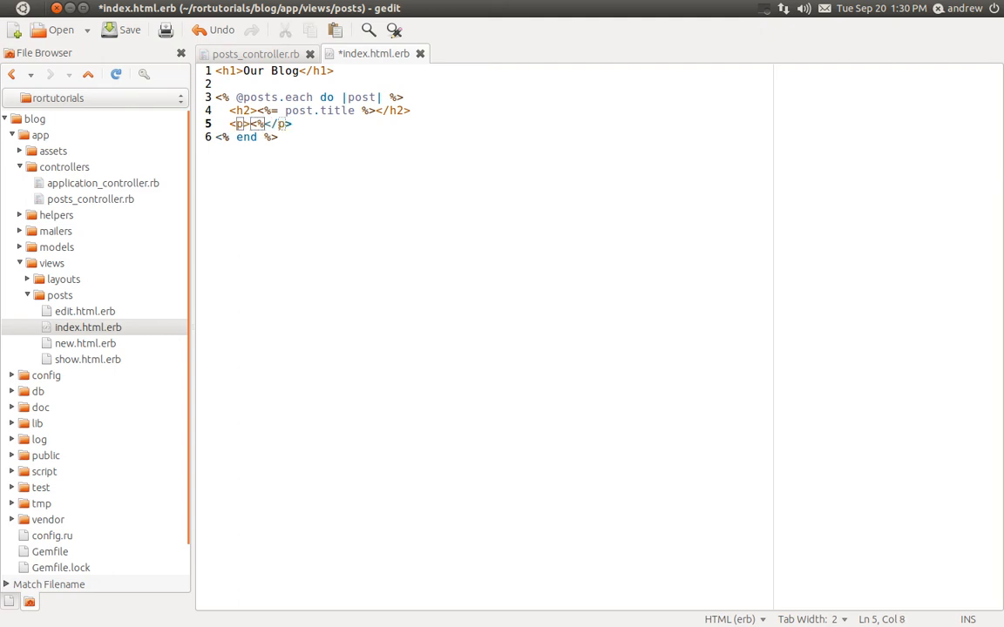
text(%= post.c)
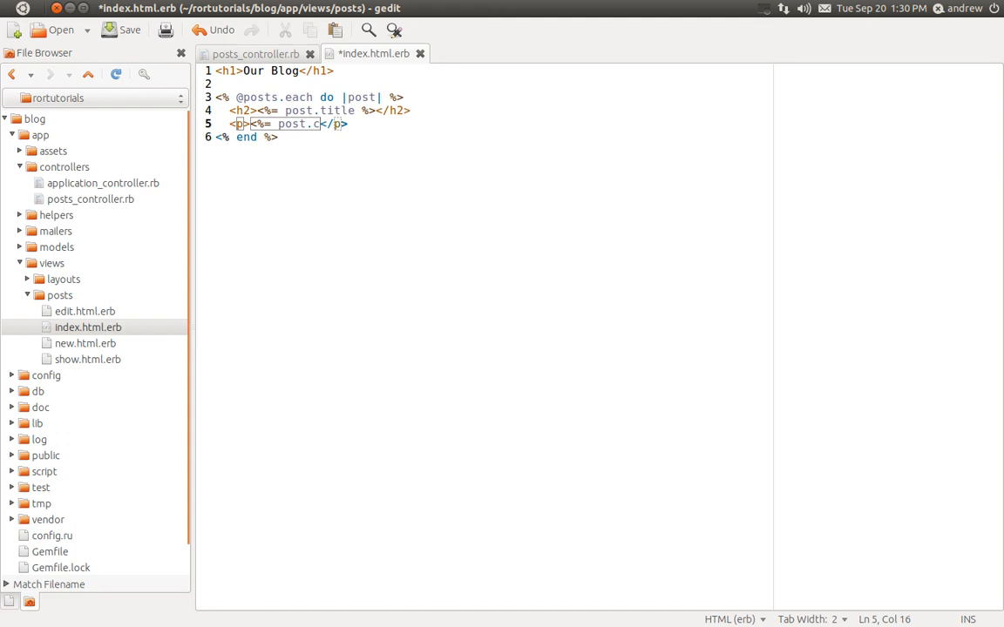
text(ontent %>)
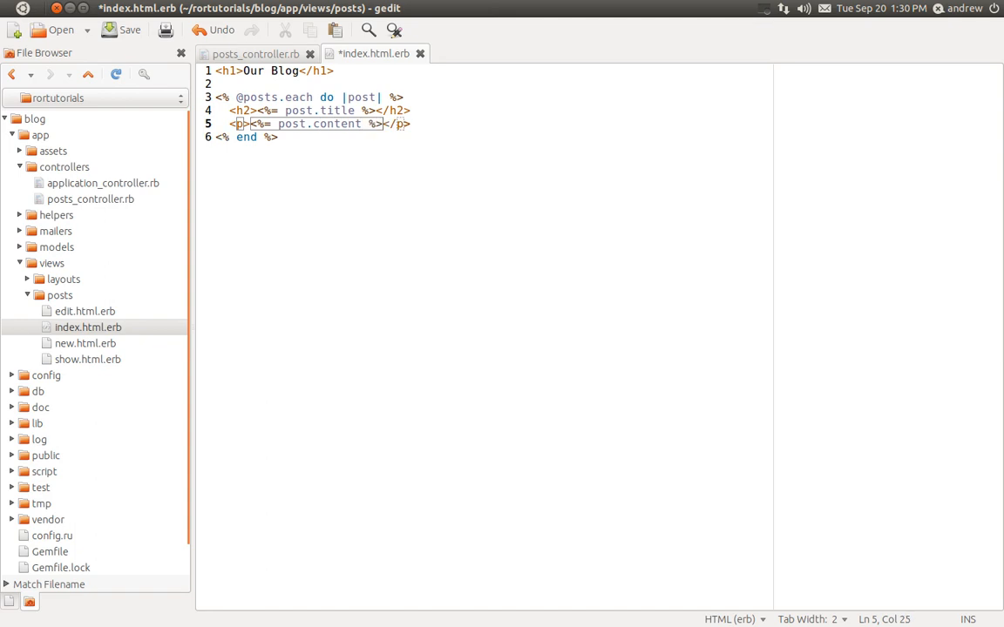
key(Return)
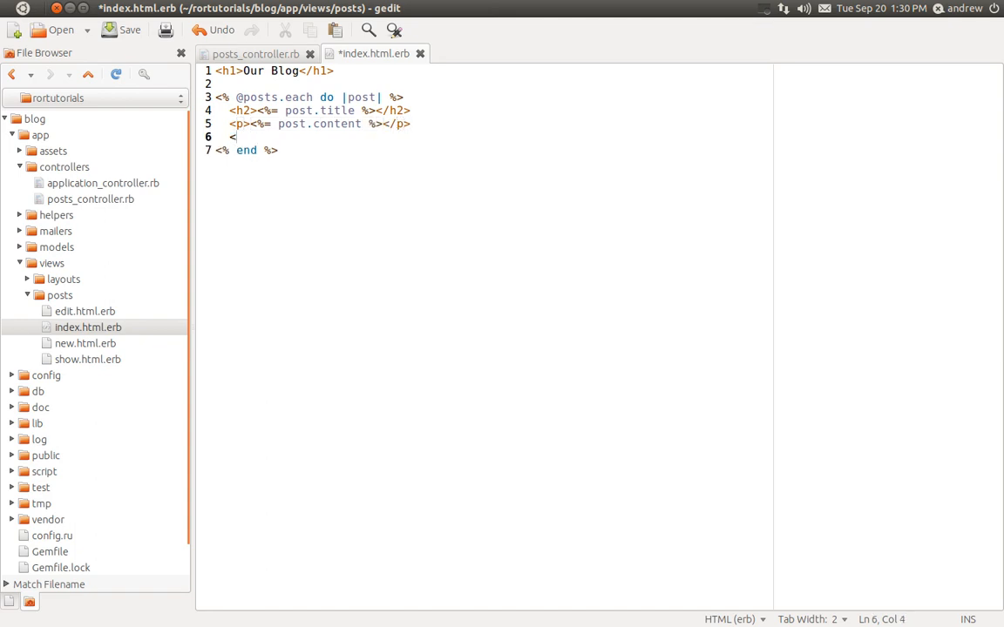
text(<hr />)
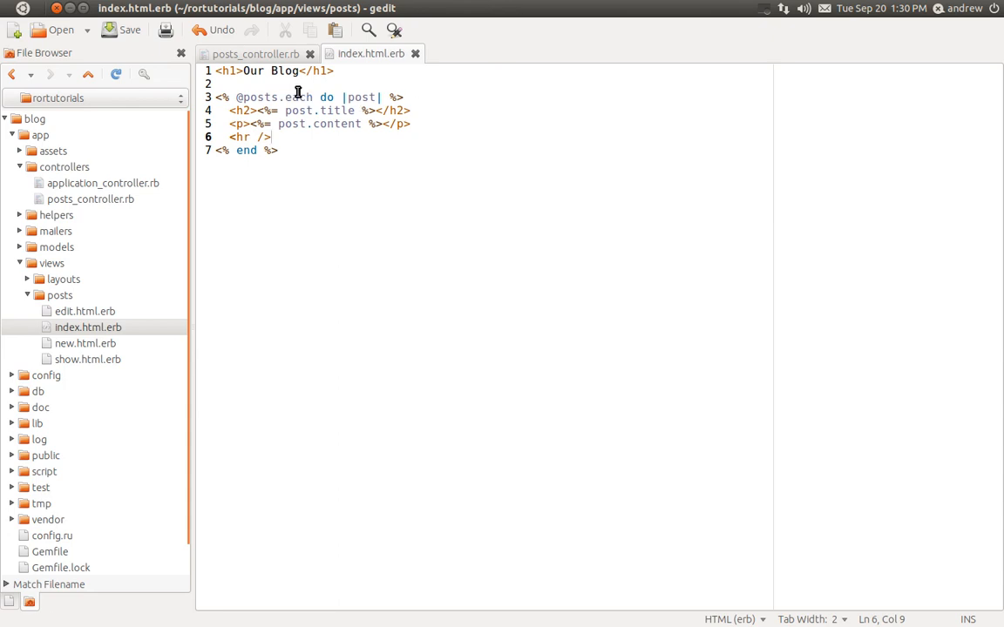
double_click(261, 98)
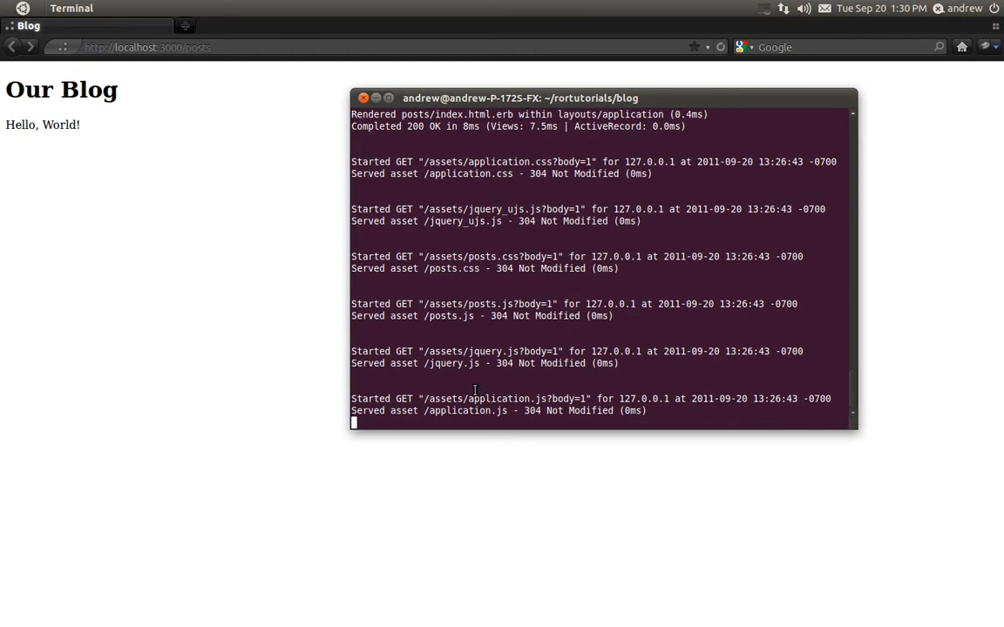
Step: Stop the running Rails server with Ctrl+C and re-enter rails s to restart it
key(Ctrl+c)
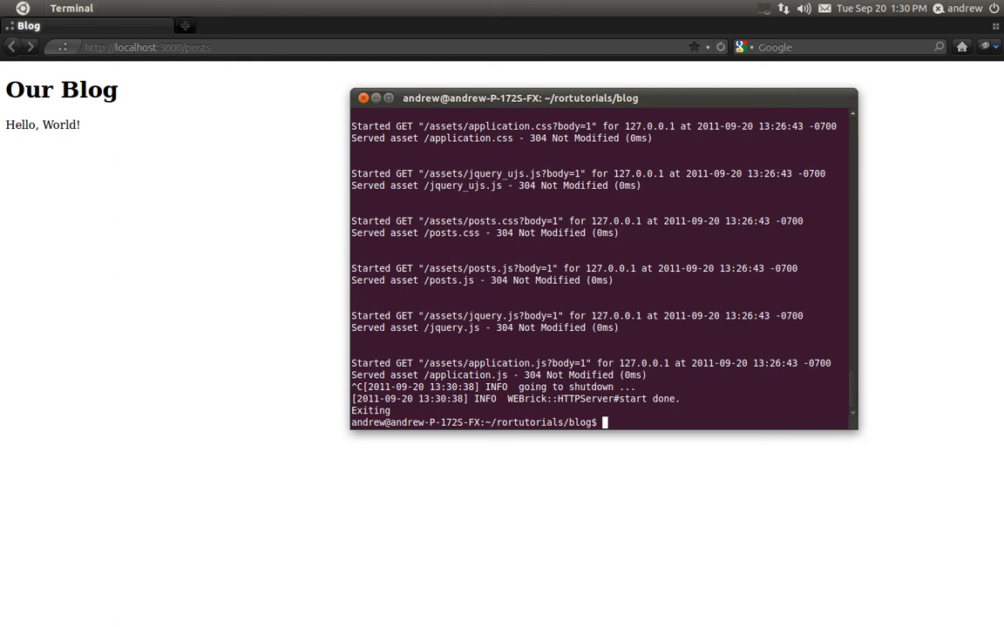
text(rails)
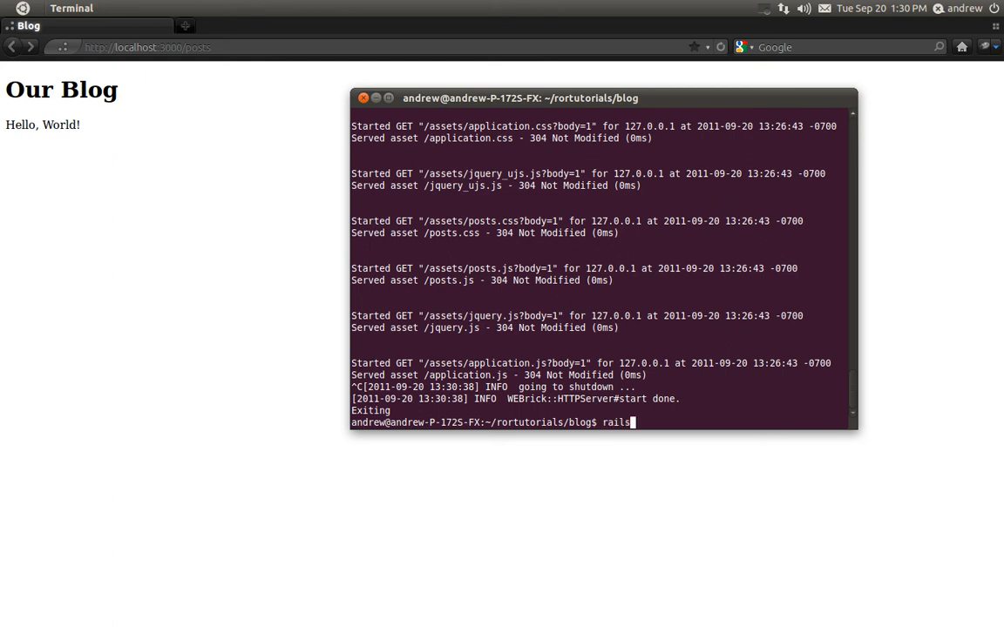
text(sse)
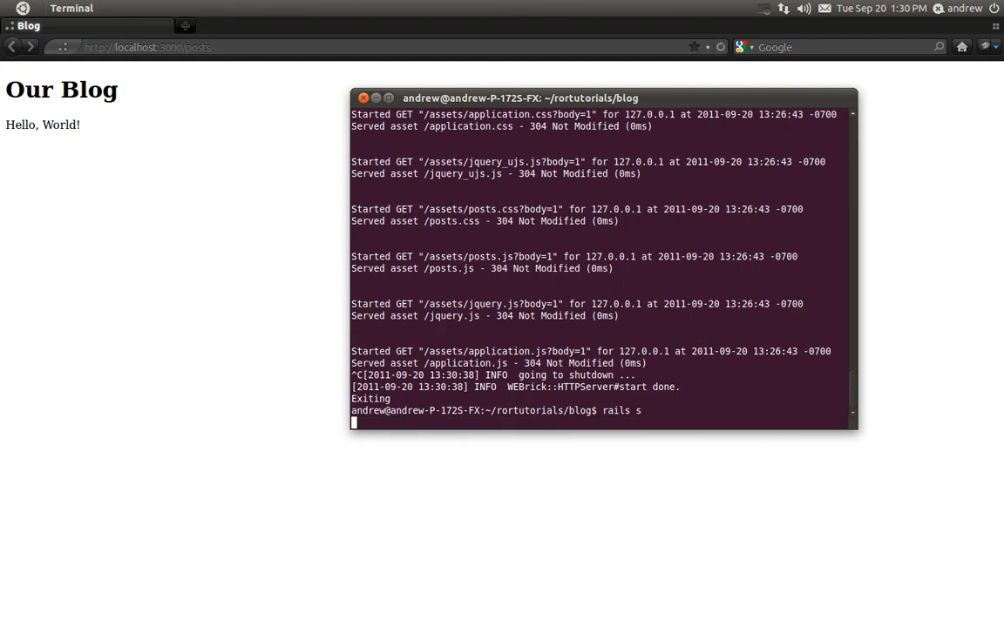
mouse_move(449, 338)
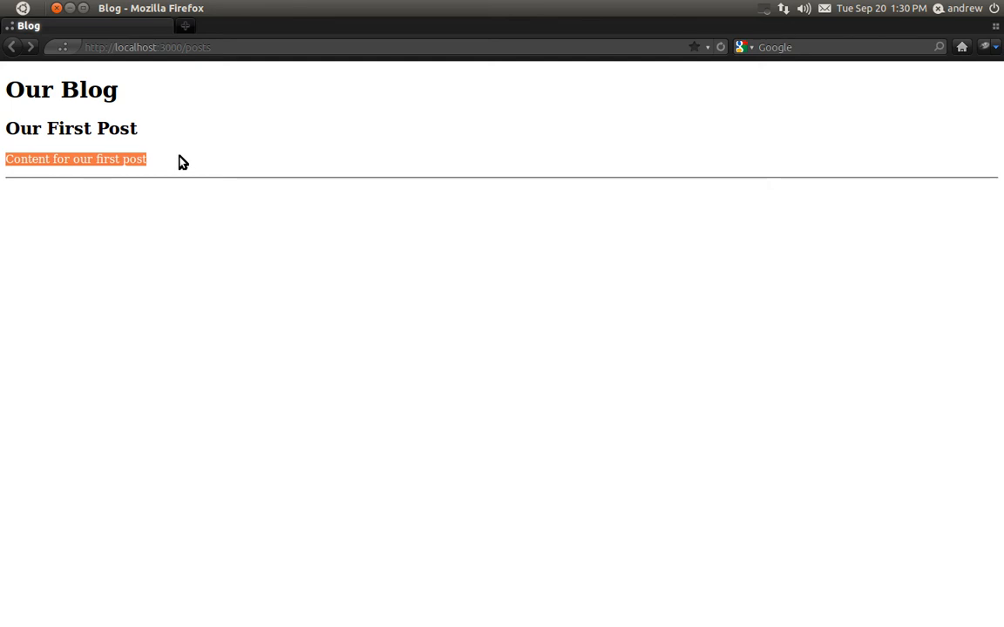
mouse_move(230, 185)
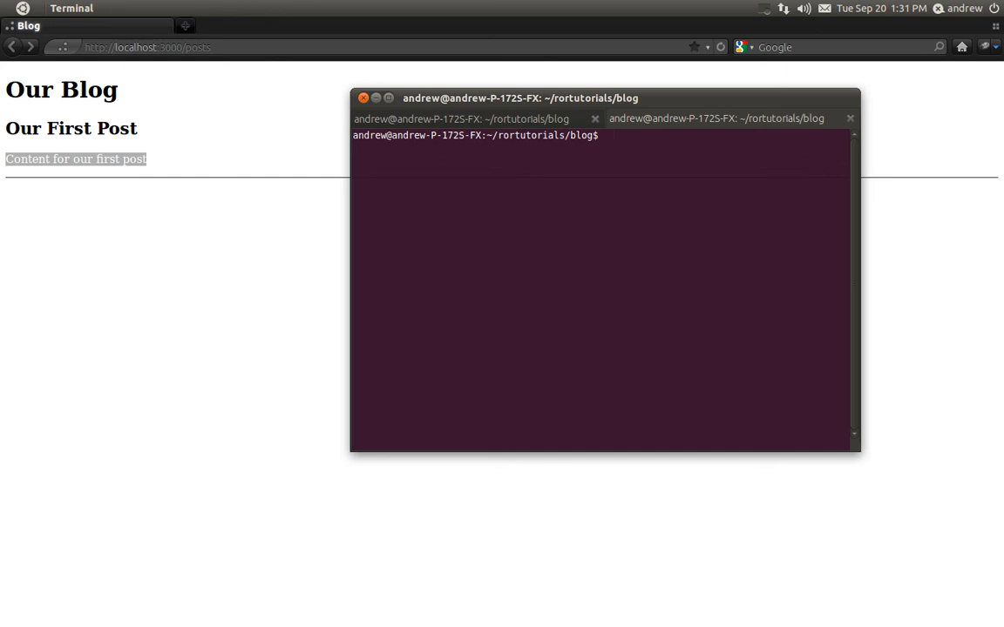
Step: Start the Rails console with rails c
text(rails c)
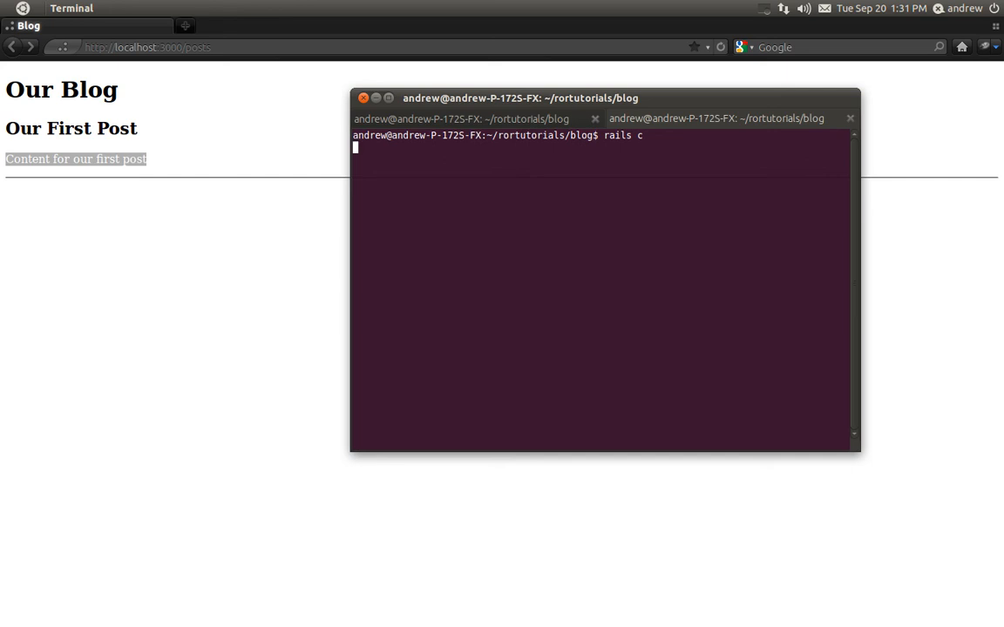
key(Return)
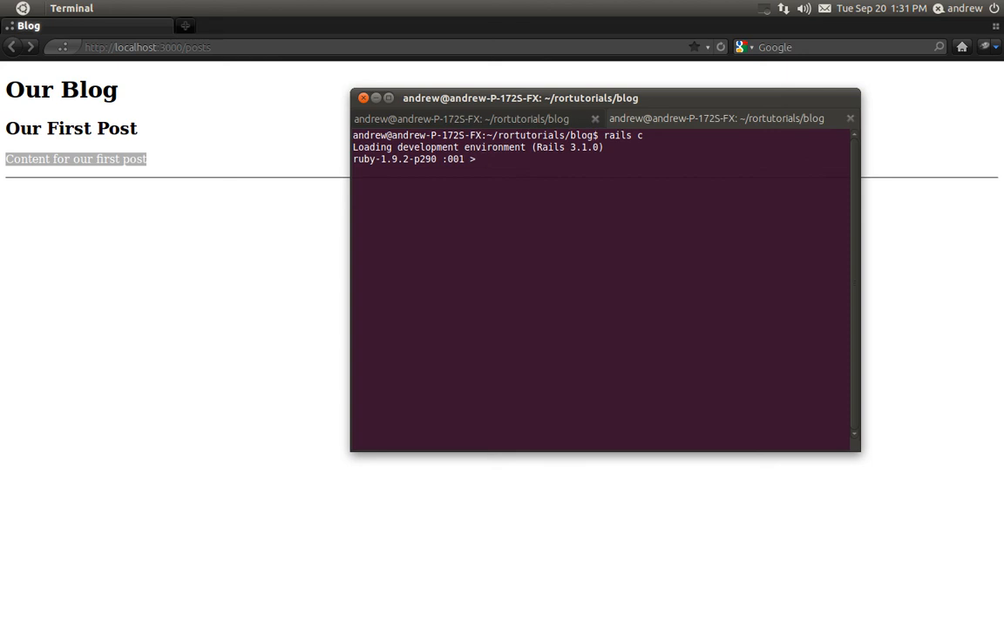
Step: Create a post via Post.create with title "Our Second Post" and content "Content for our second post"
text(Post)
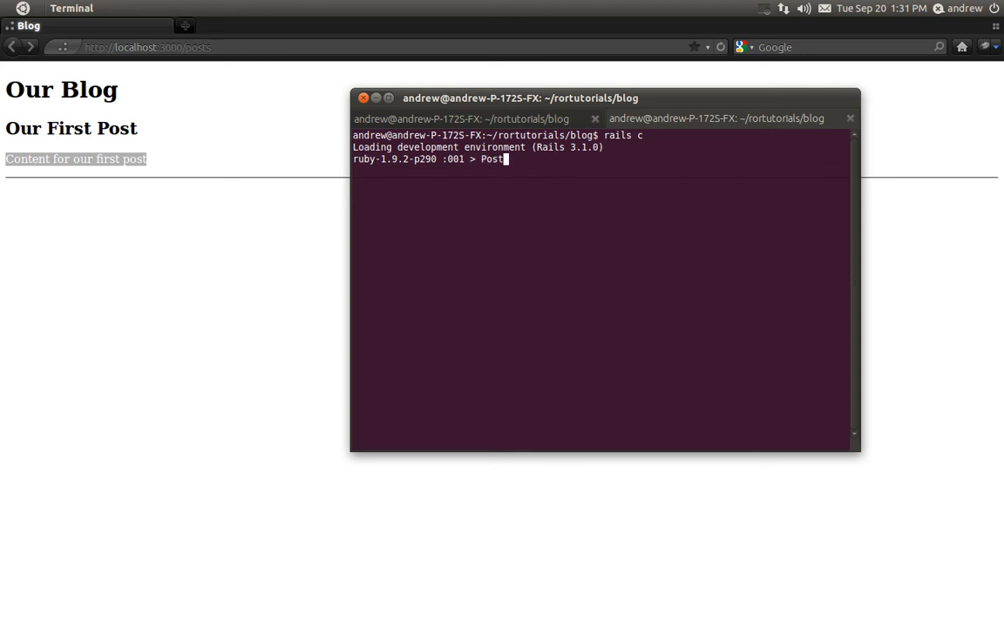
text(.creat)
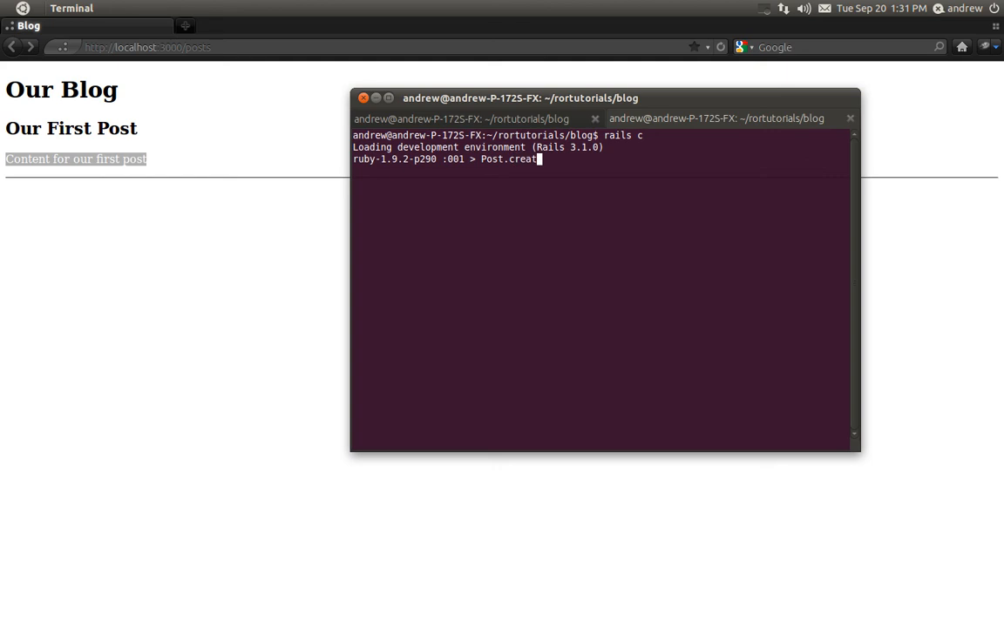
text((:t)
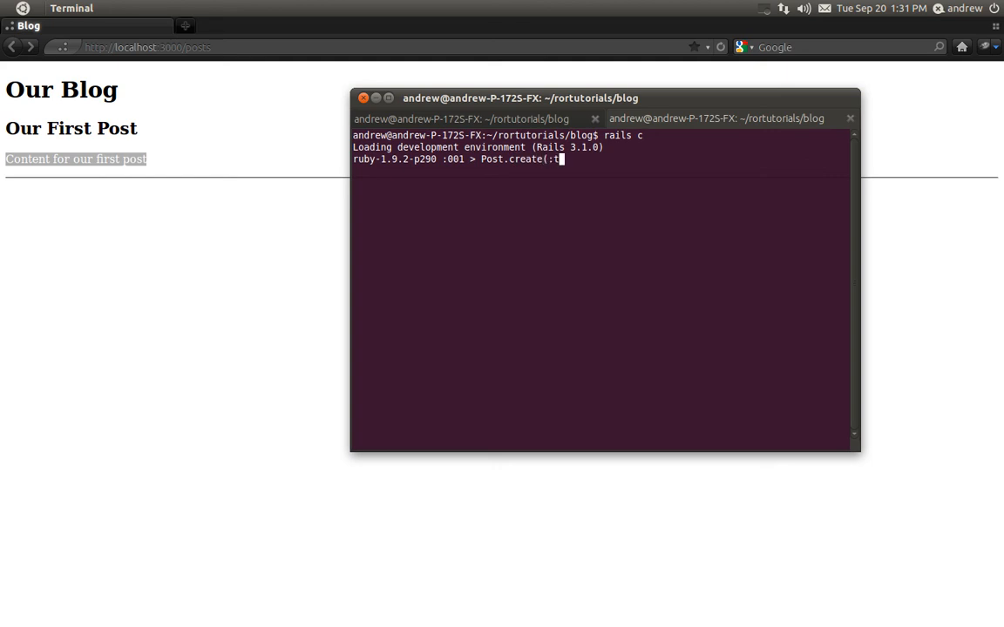
text(itle => "Our Secon)
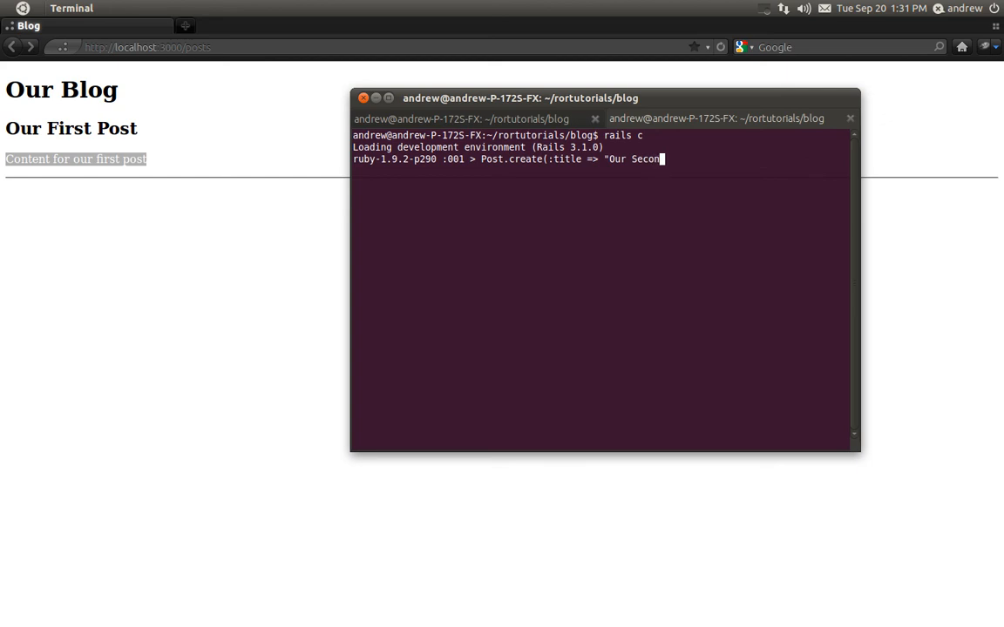
text(d Post", :content => "Content for our)
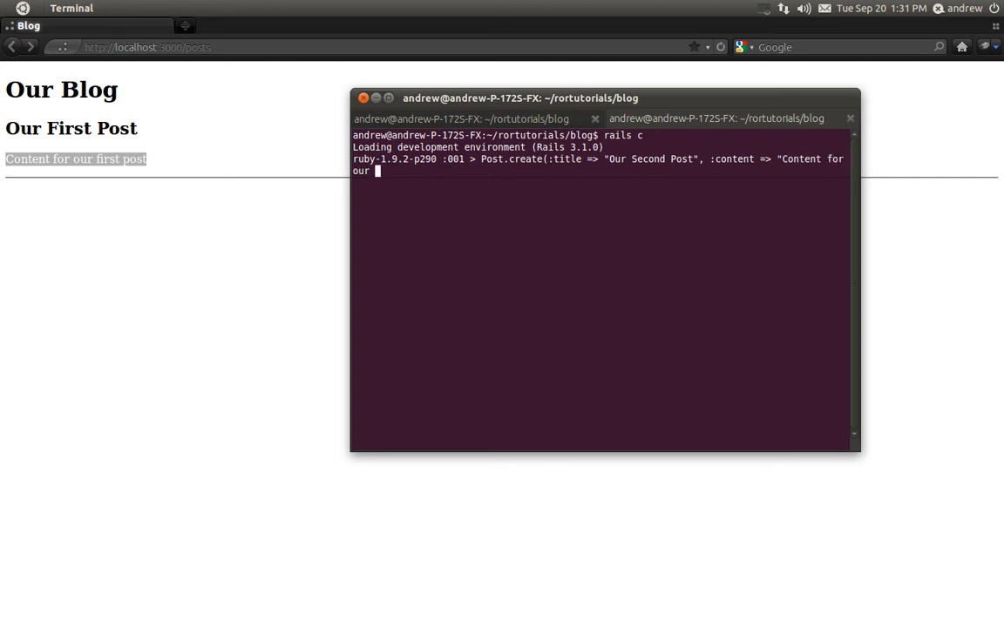
text(second post"))
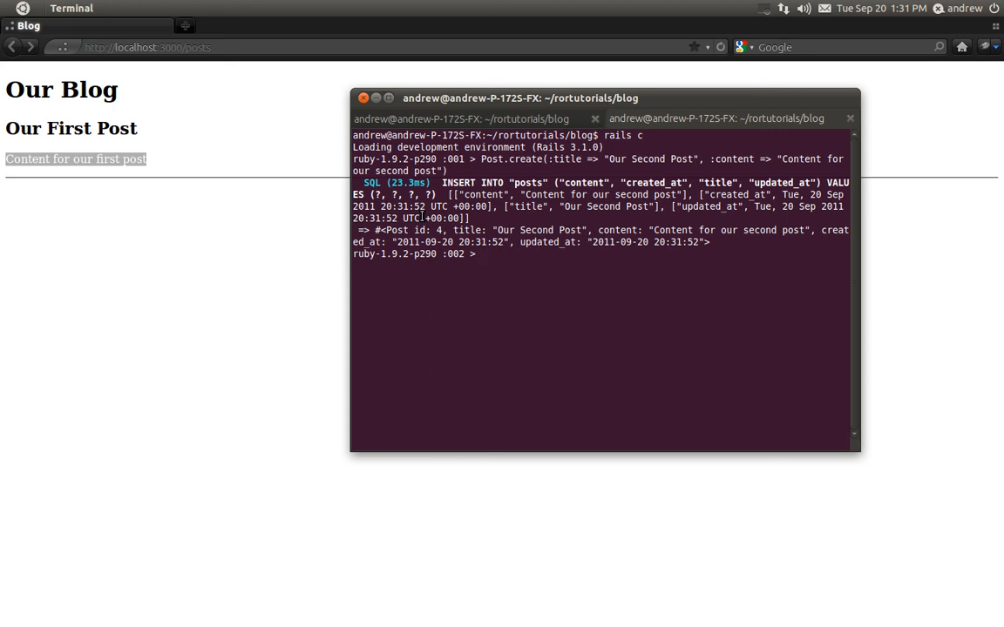
mouse_move(80, 265)
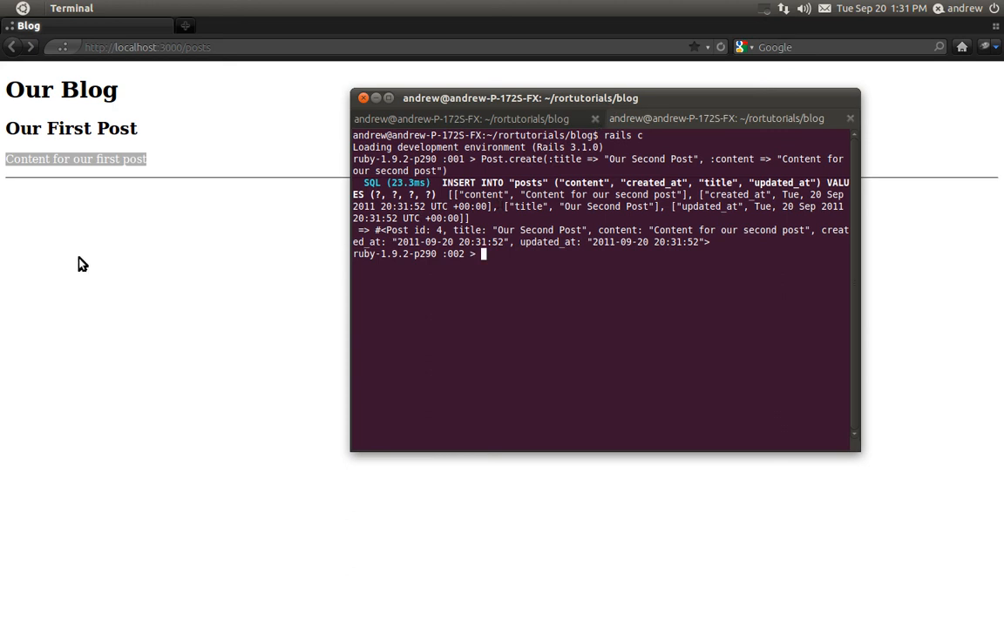